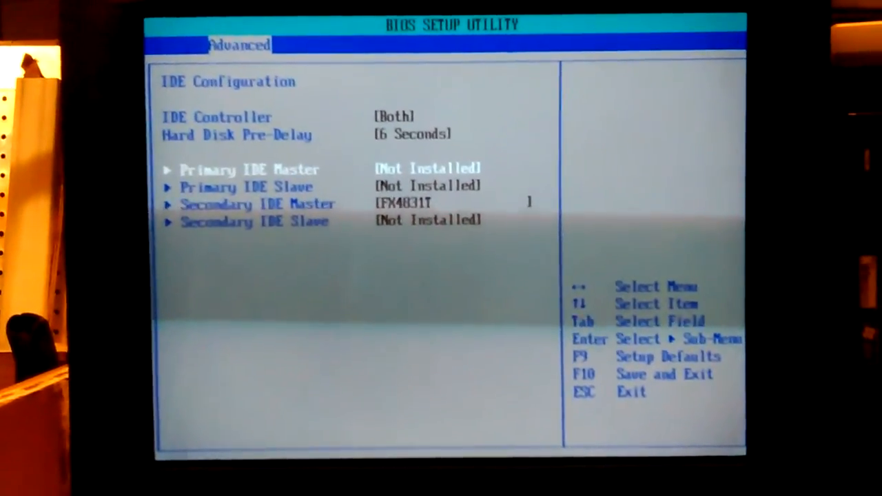
View the Primary IDE Master drive settings (shown as not installed) and return to IDE Configuration
key(Enter)
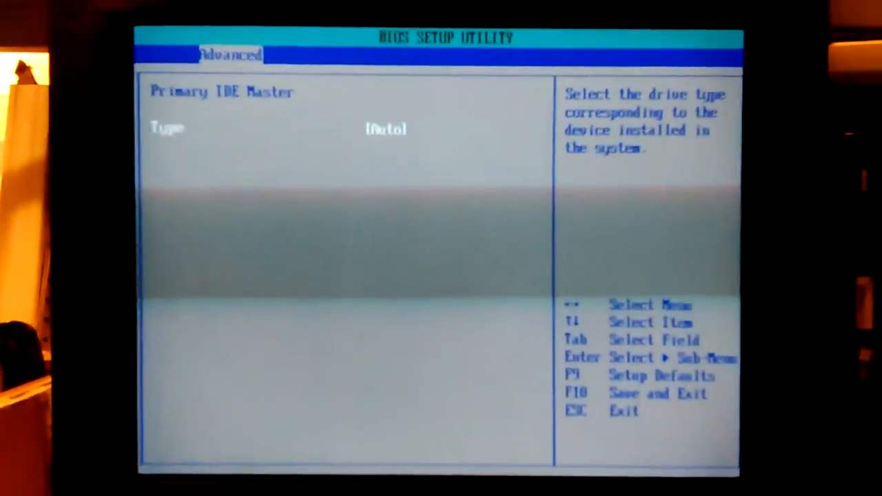
key(Escape)
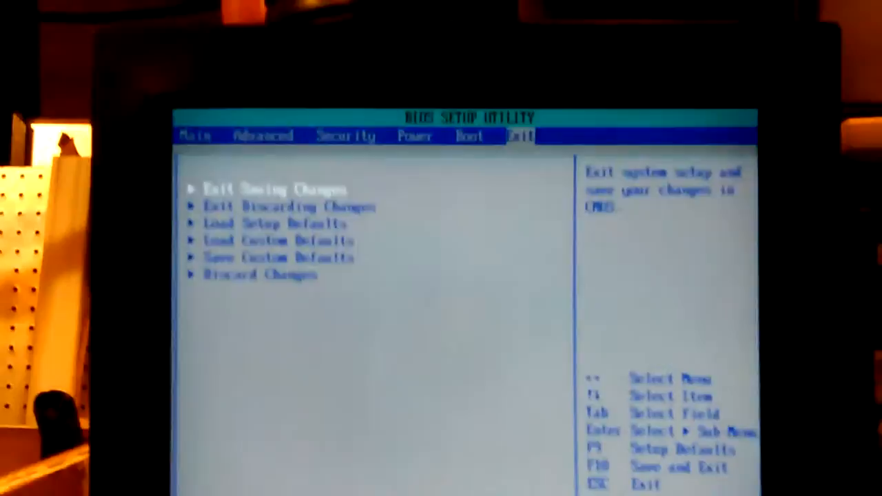
Exit saving changes so the Gateway PC restarts to its startup screen
key(Enter)
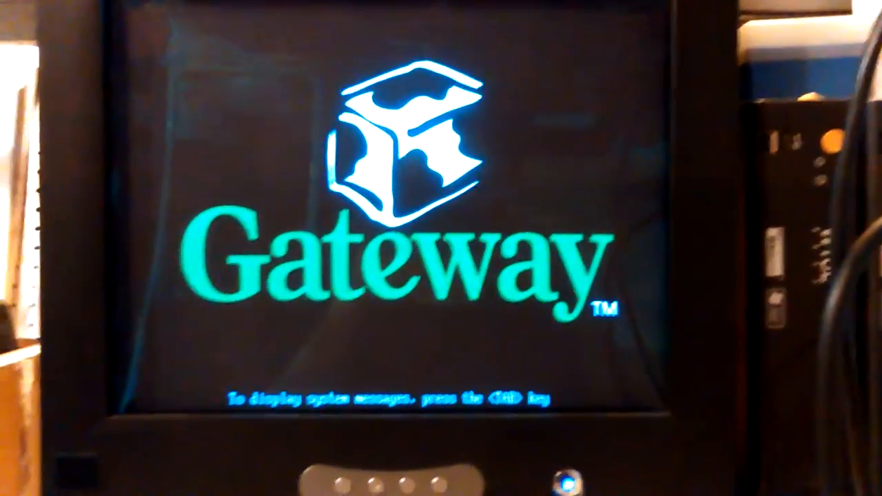